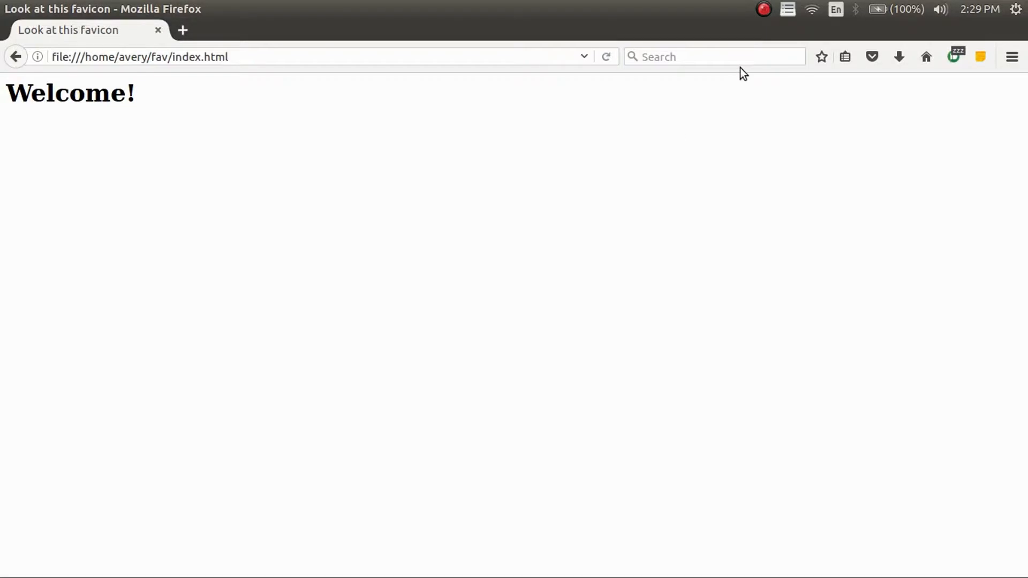
{"action": "mouse_move", "coordinate": [113, 126]}
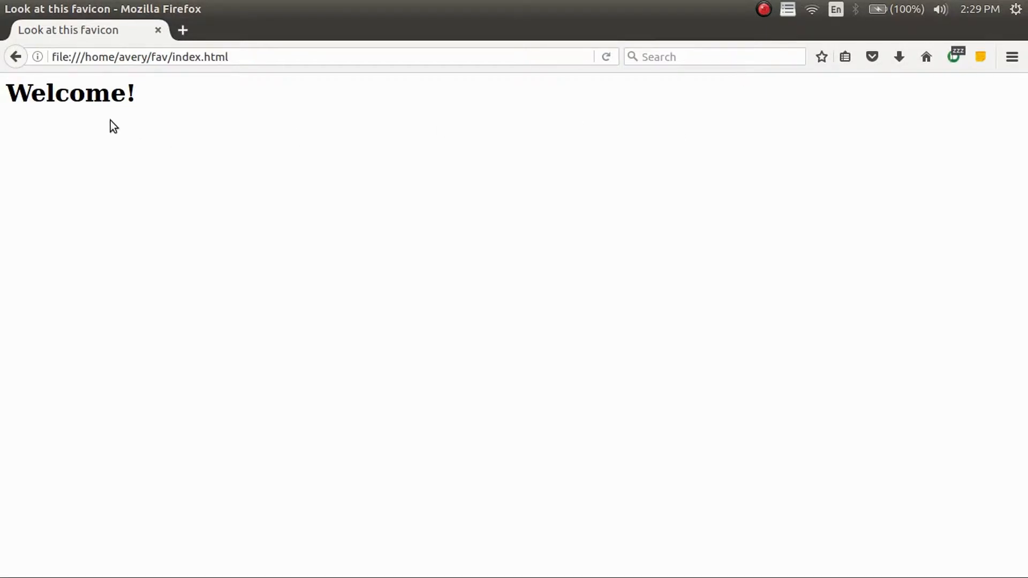
{"action": "mouse_move", "coordinate": [169, 149]}
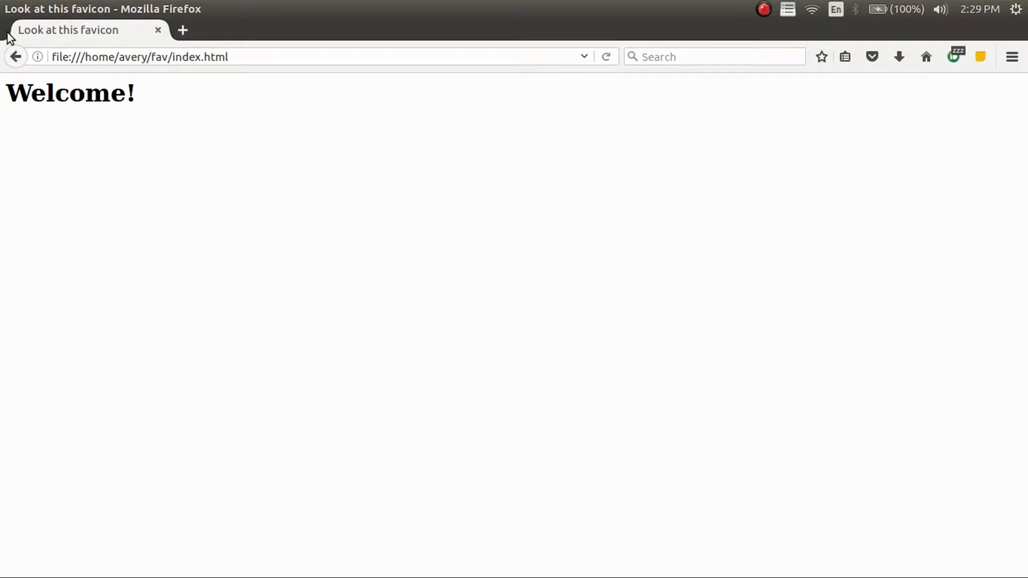
Open a new tab beside the 'Look at this favicon' page showing Google's homepage
{"action": "left_click", "coordinate": [182, 30]}
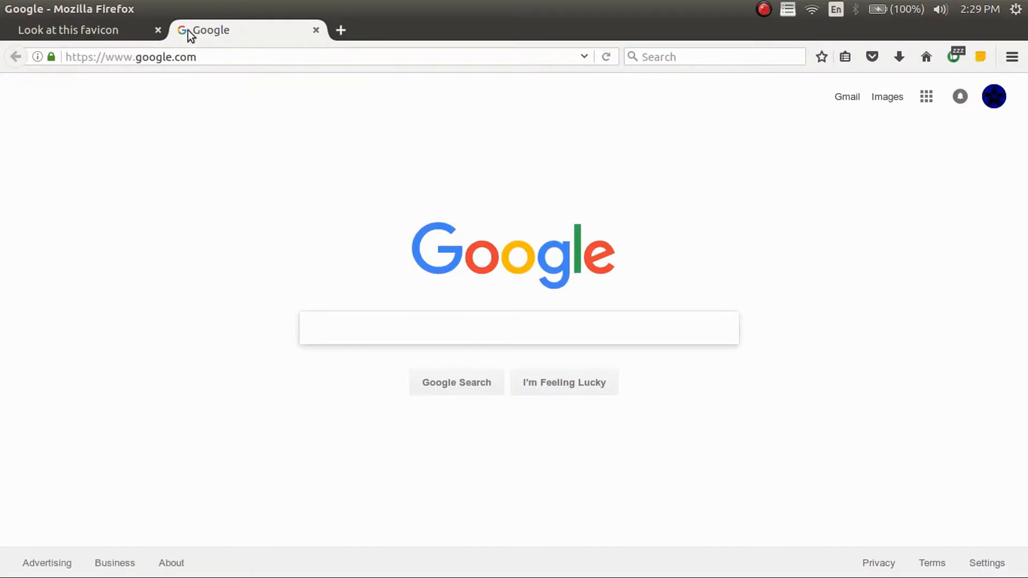
Search Google for 'favicon' and scroll to the favicon generator results
{"action": "left_click", "coordinate": [68, 30]}
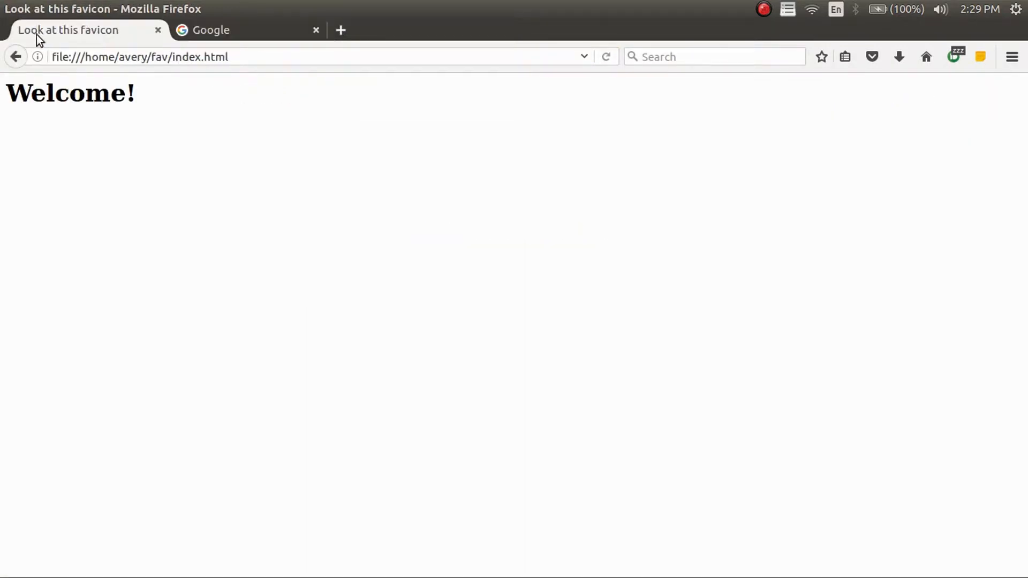
{"action": "left_click", "coordinate": [243, 30]}
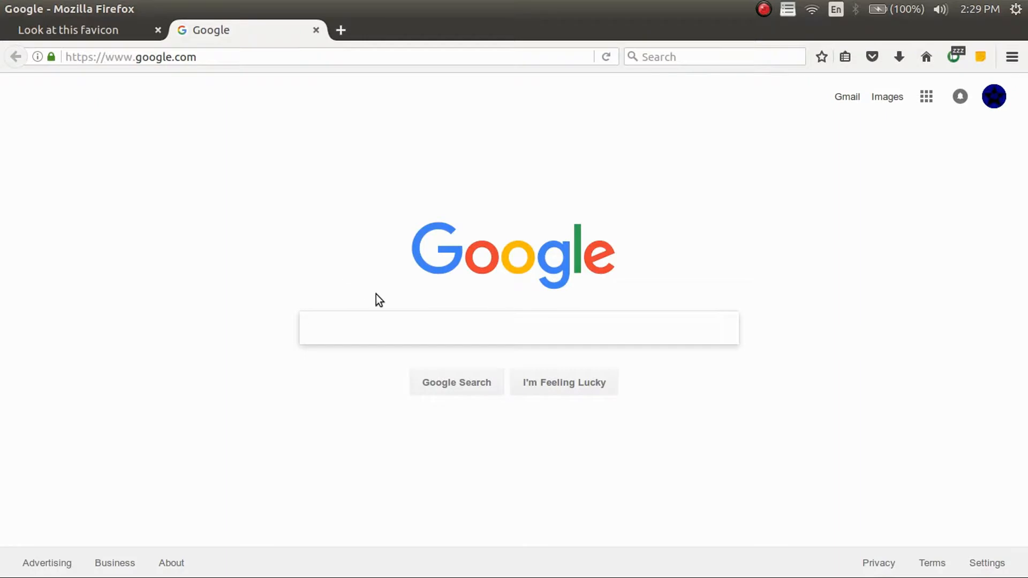
{"action": "type", "text": "favi"}
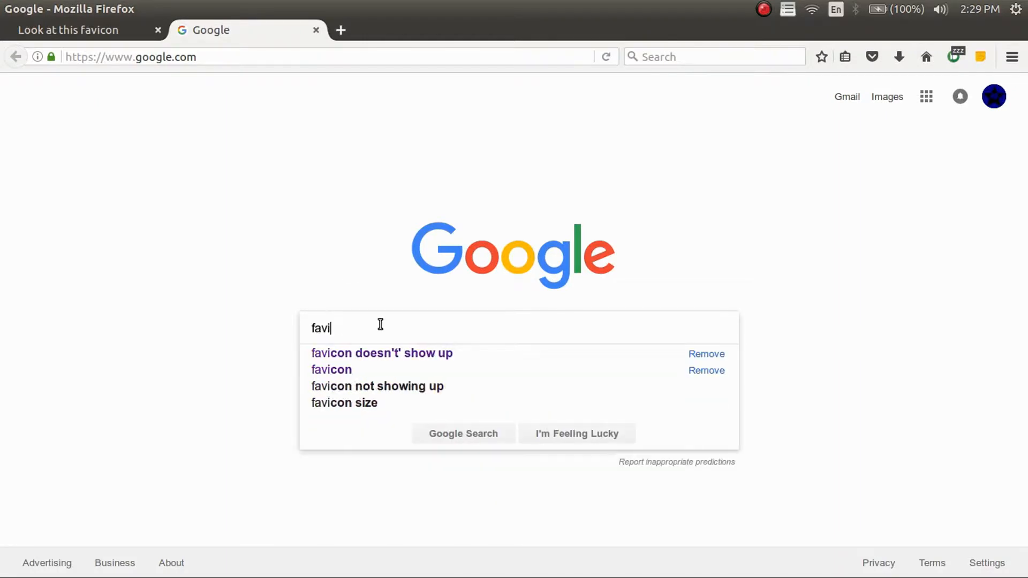
{"action": "left_click", "coordinate": [331, 368]}
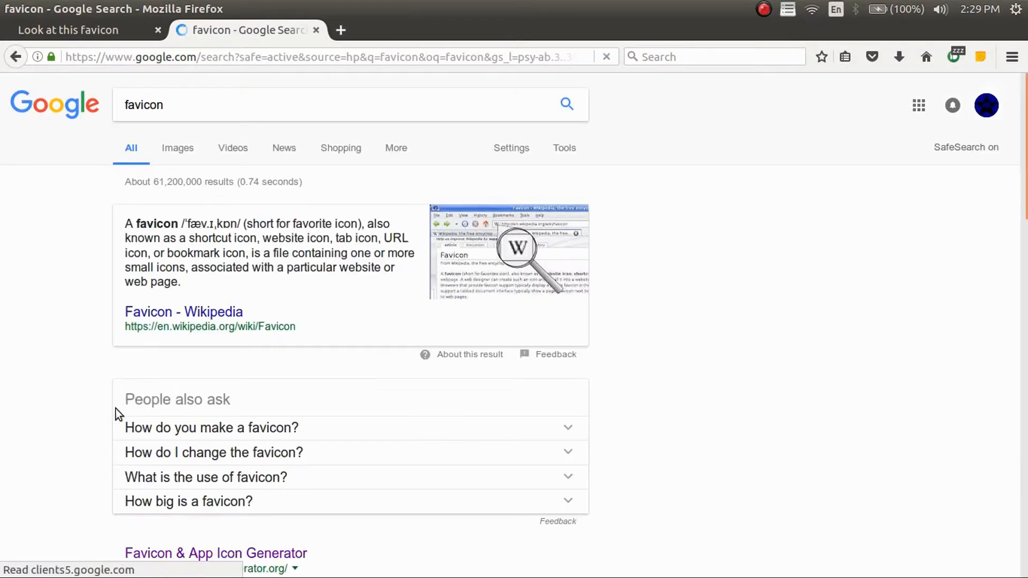
{"action": "scroll", "scroll_direction": "down", "scroll_amount": 3}
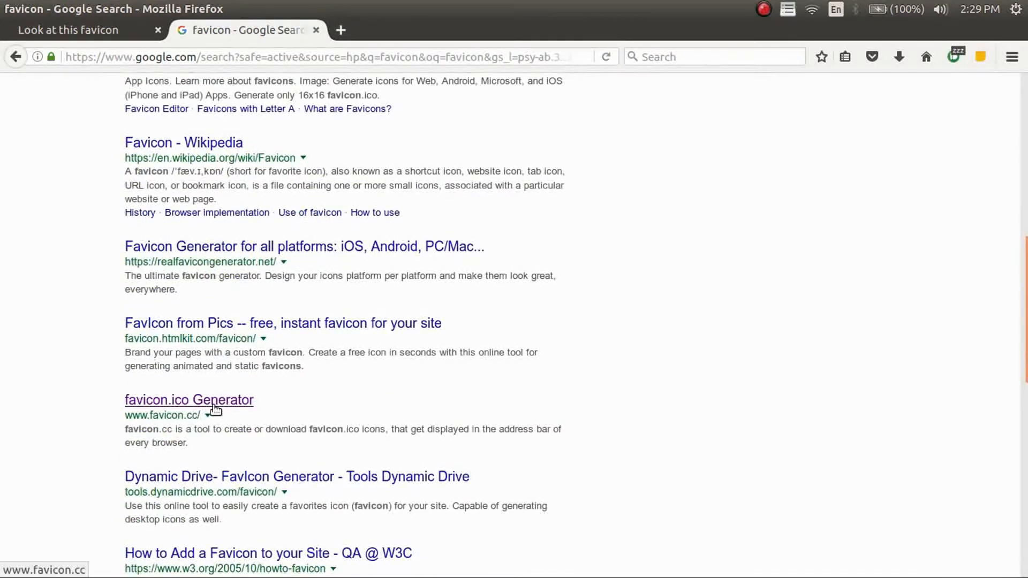
Open the favicon.ico Generator on favicon.cc and choose a dark blue colour
{"action": "left_click", "coordinate": [189, 399]}
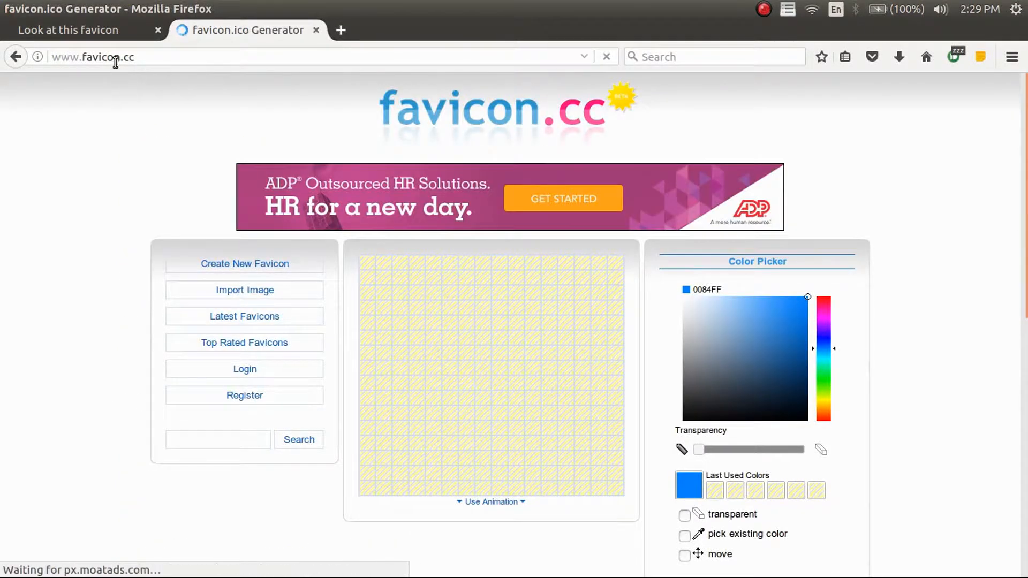
{"action": "scroll", "scroll_direction": "down", "scroll_amount": 3}
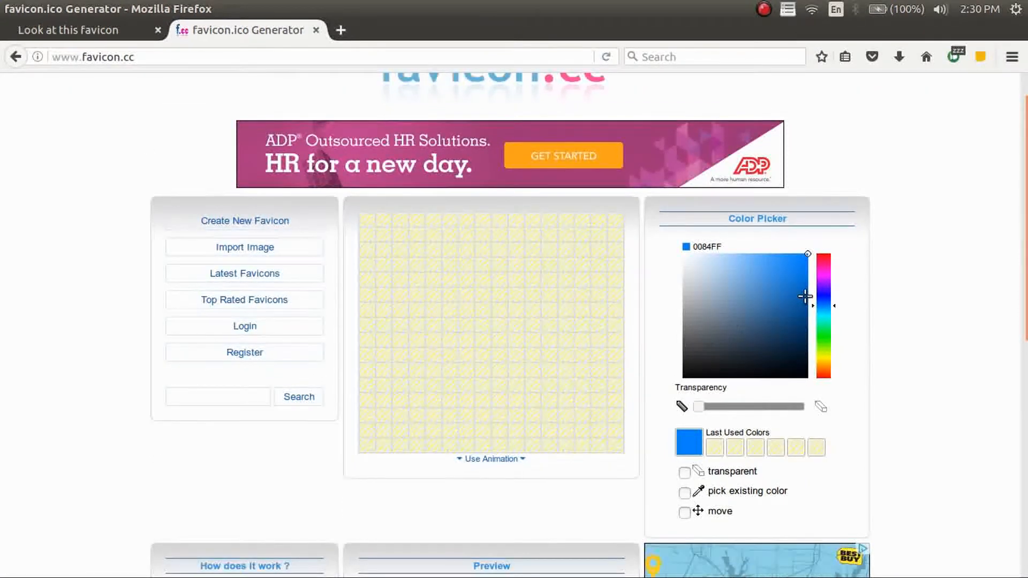
{"action": "left_click", "coordinate": [793, 315]}
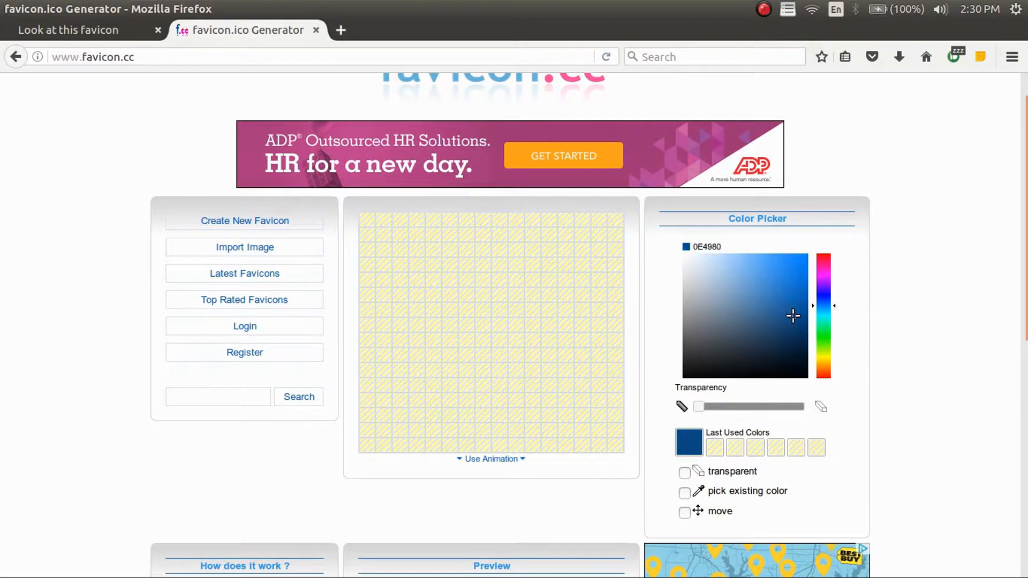
{"action": "left_click", "coordinate": [794, 321]}
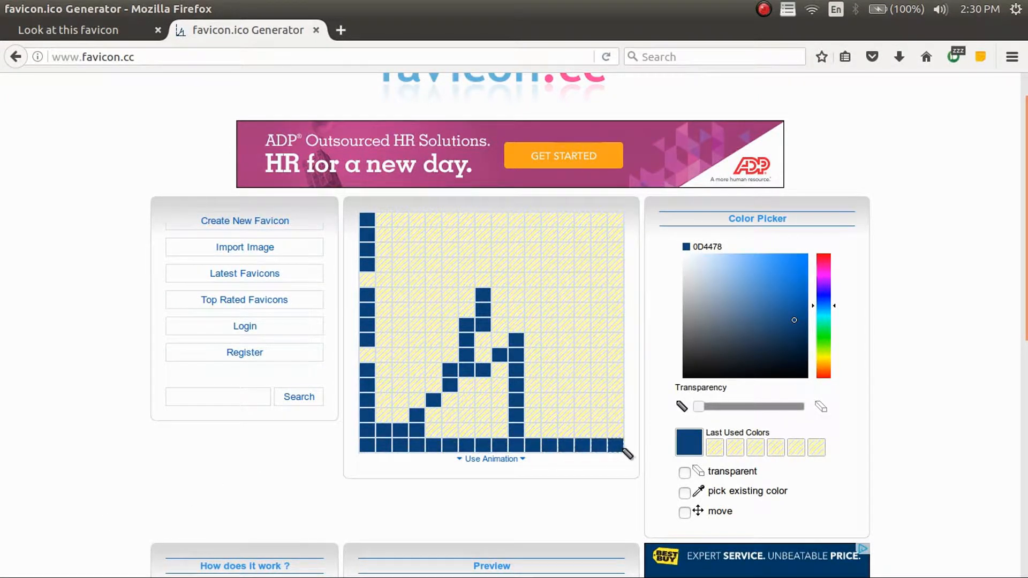
Paint dark blue squares on the grid and toggle the Use Animation options
{"action": "left_click", "coordinate": [478, 426]}
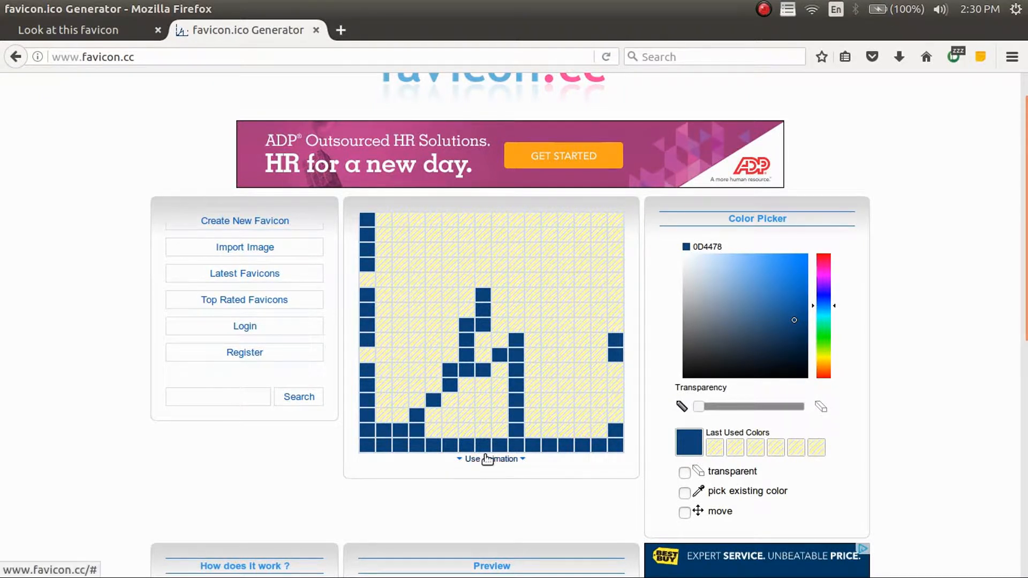
{"action": "left_click", "coordinate": [490, 459]}
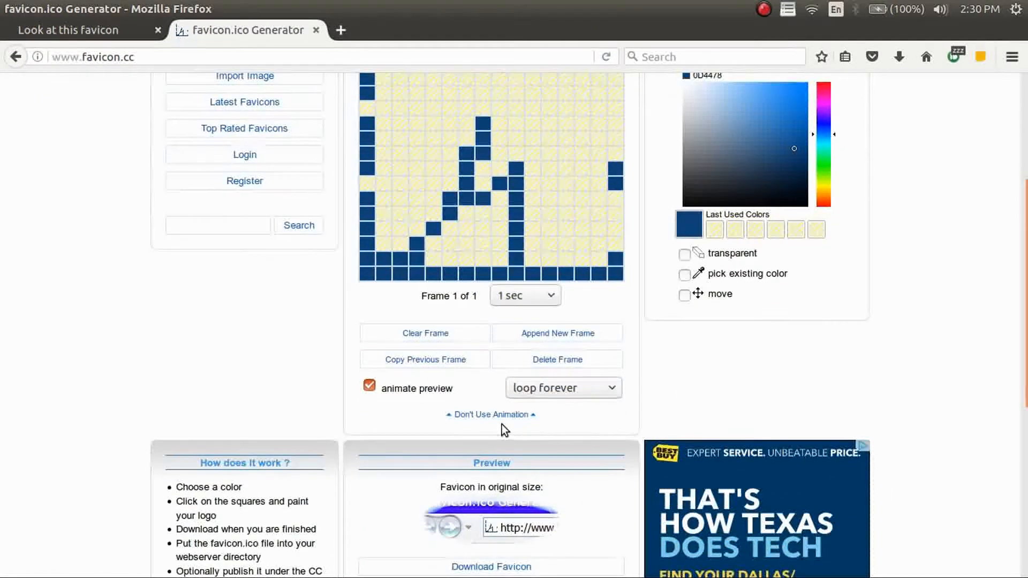
{"action": "left_click", "coordinate": [490, 415]}
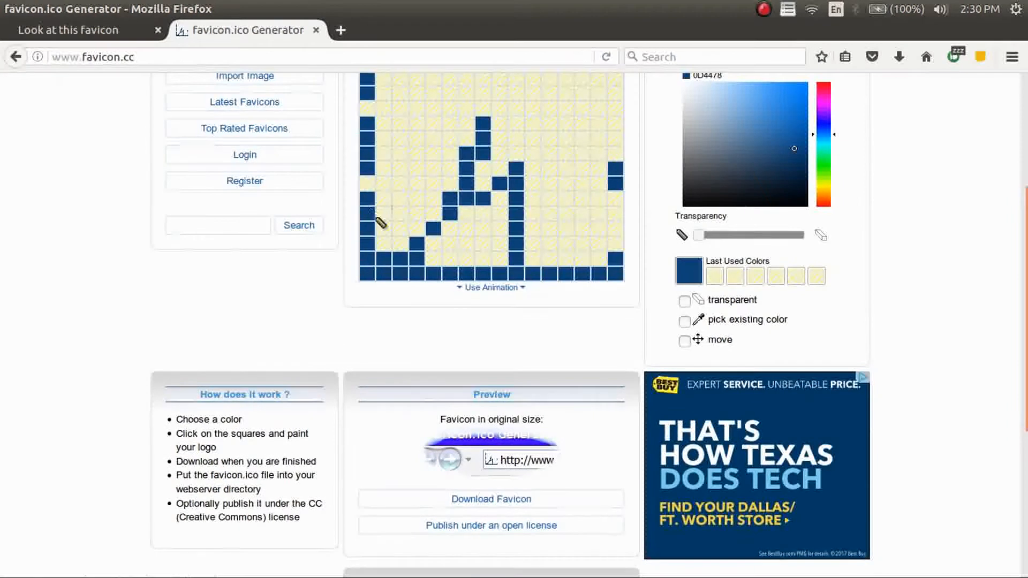
Fill the remaining blank squares dark blue, then paint a black star in the centre
{"action": "scroll", "scroll_direction": "up", "scroll_amount": 3}
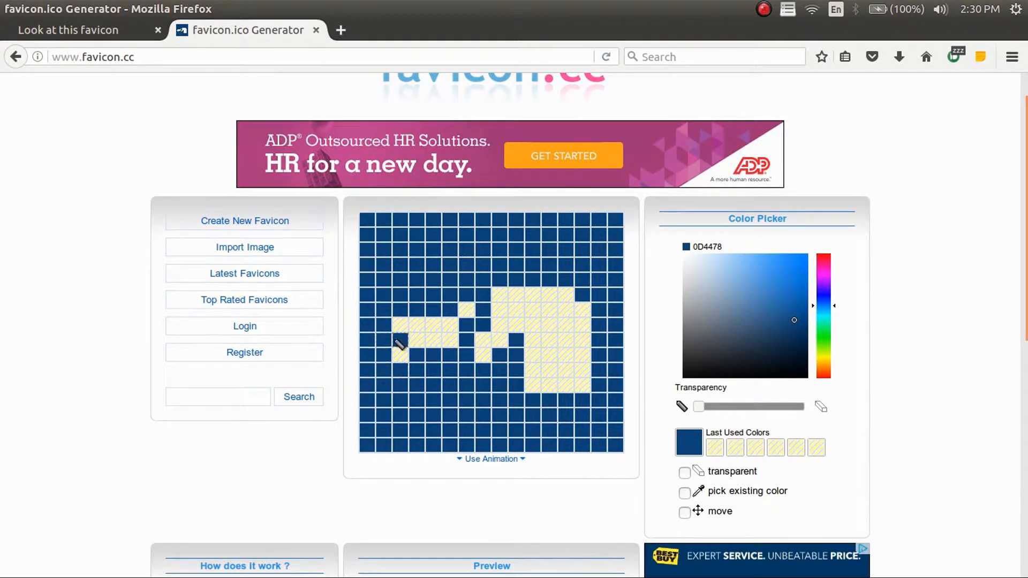
{"action": "left_click", "coordinate": [400, 344]}
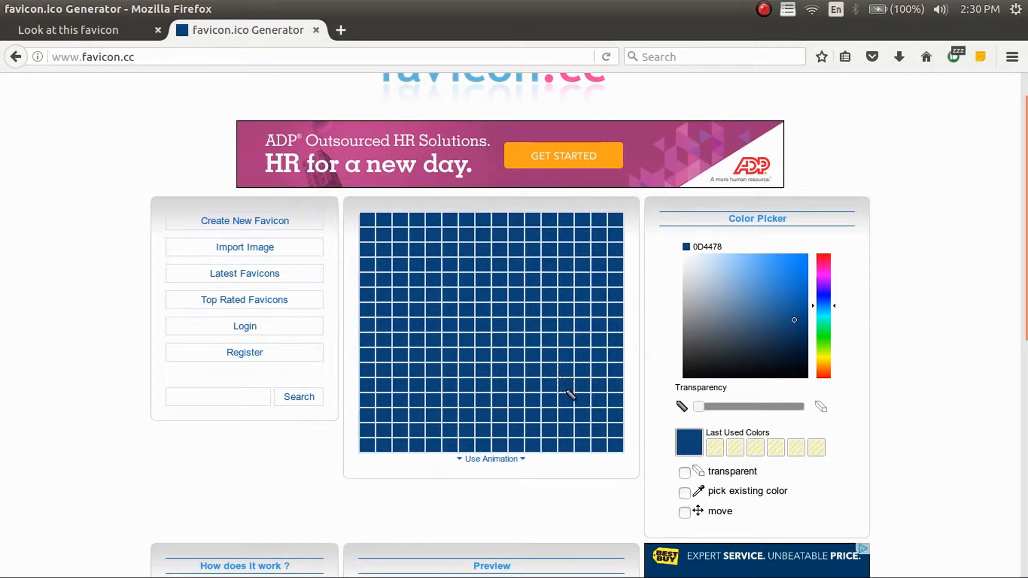
{"action": "left_click", "coordinate": [752, 345]}
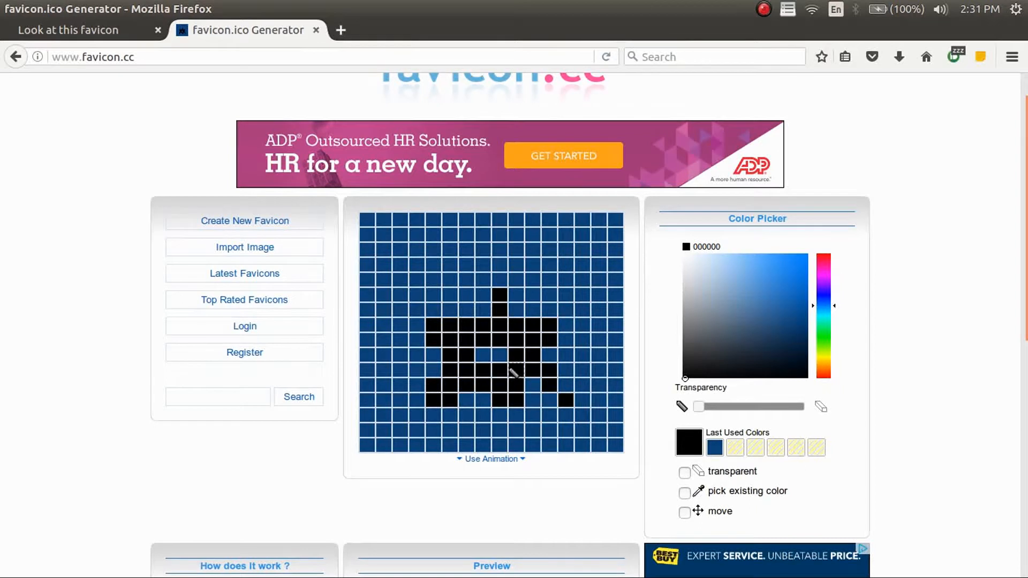
{"action": "left_click", "coordinate": [481, 357]}
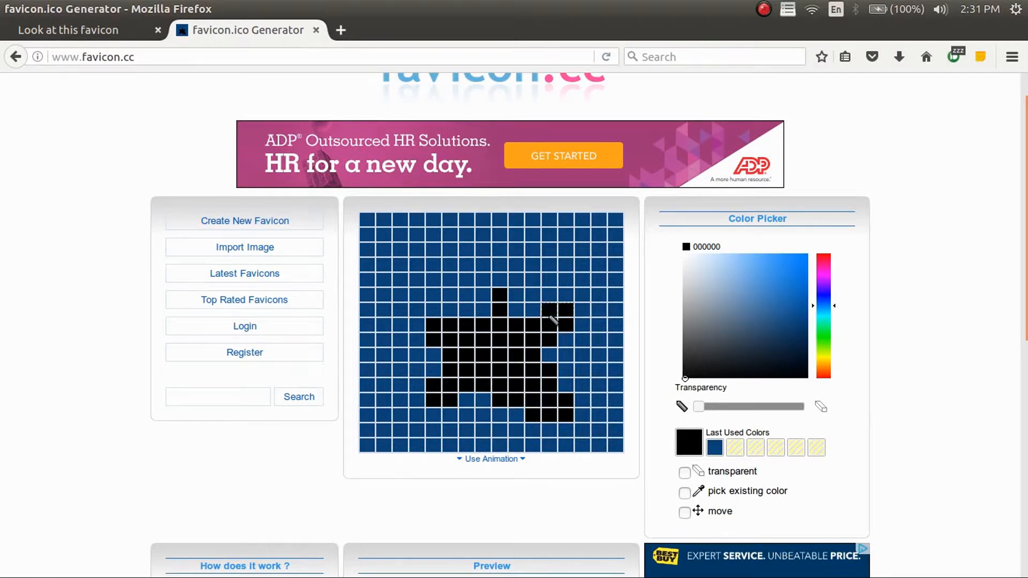
{"action": "left_click", "coordinate": [500, 295]}
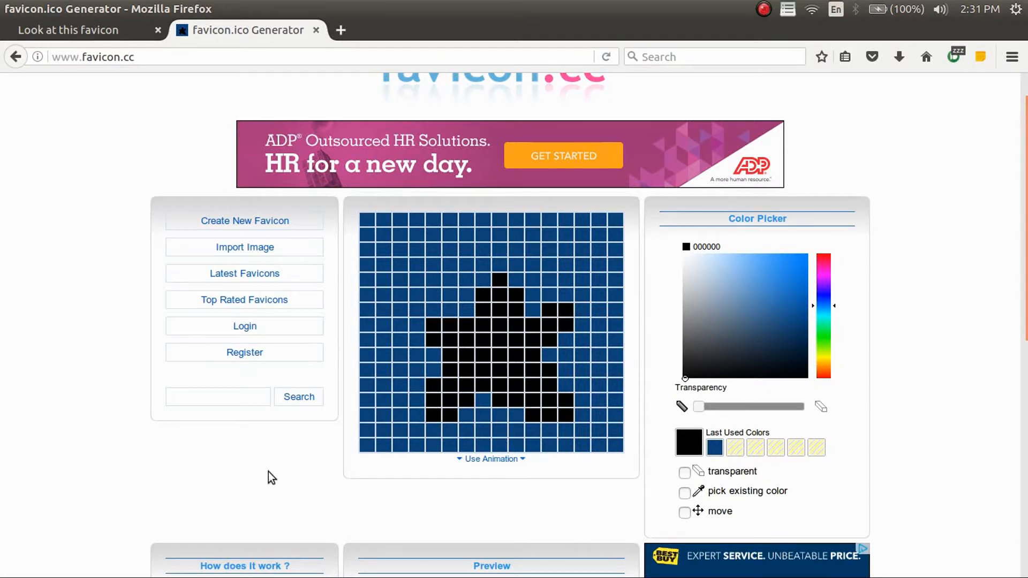
Download the finished blue-and-black-star favicon from the Preview panel
{"action": "scroll", "scroll_direction": "down", "scroll_amount": 3}
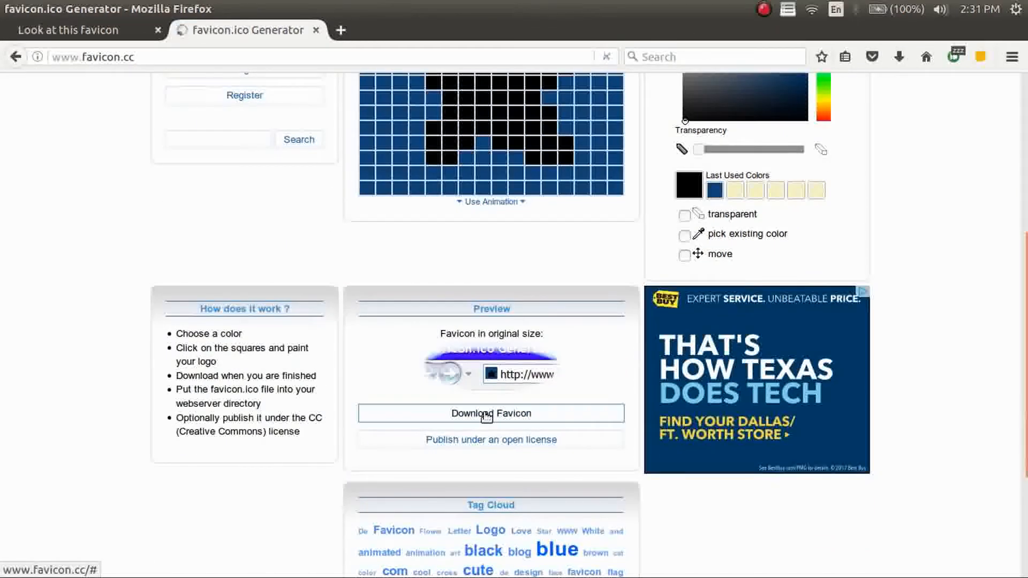
{"action": "left_click", "coordinate": [491, 412]}
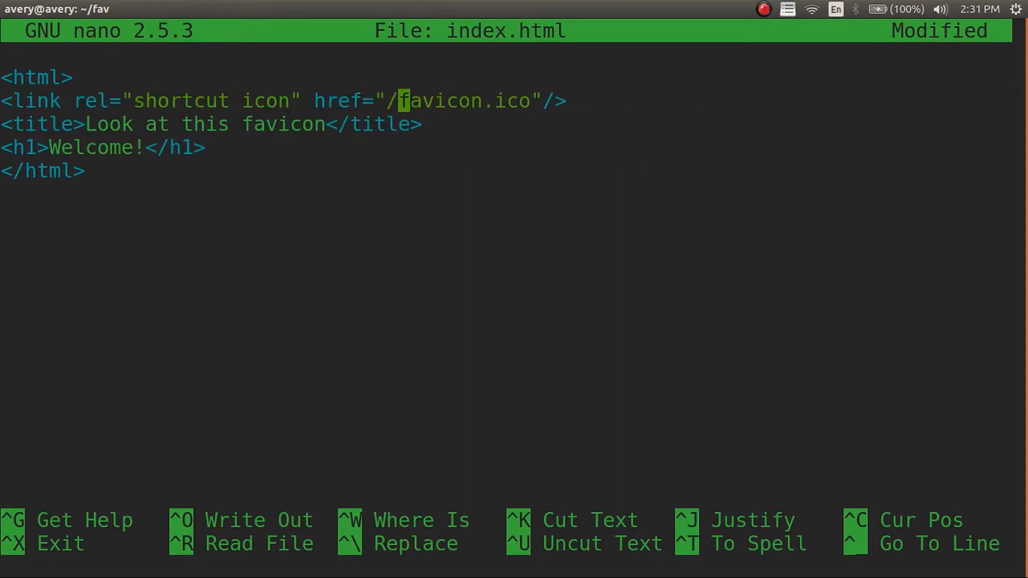
Change the shortcut icon href to ../Downloads/favicon.ico and save index.html
{"action": "type", "text": "../Do"}
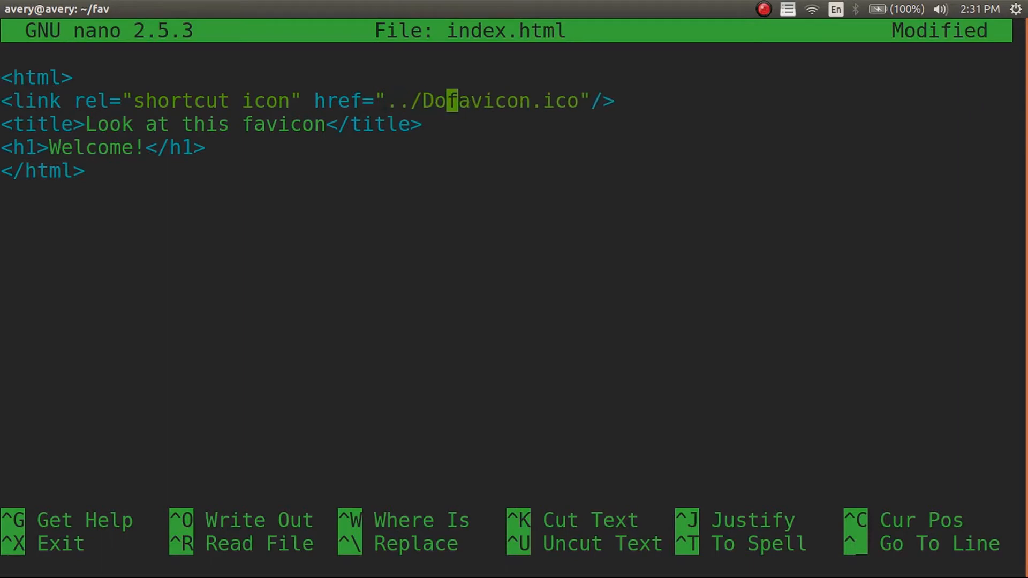
{"action": "key", "text": "ctrl+o"}
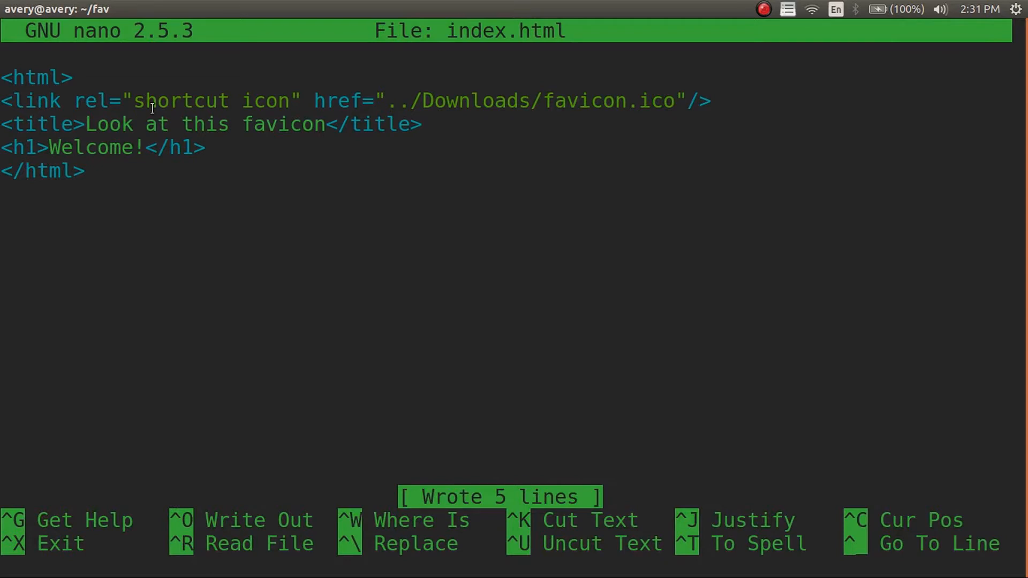
{"action": "left_click", "coordinate": [548, 100]}
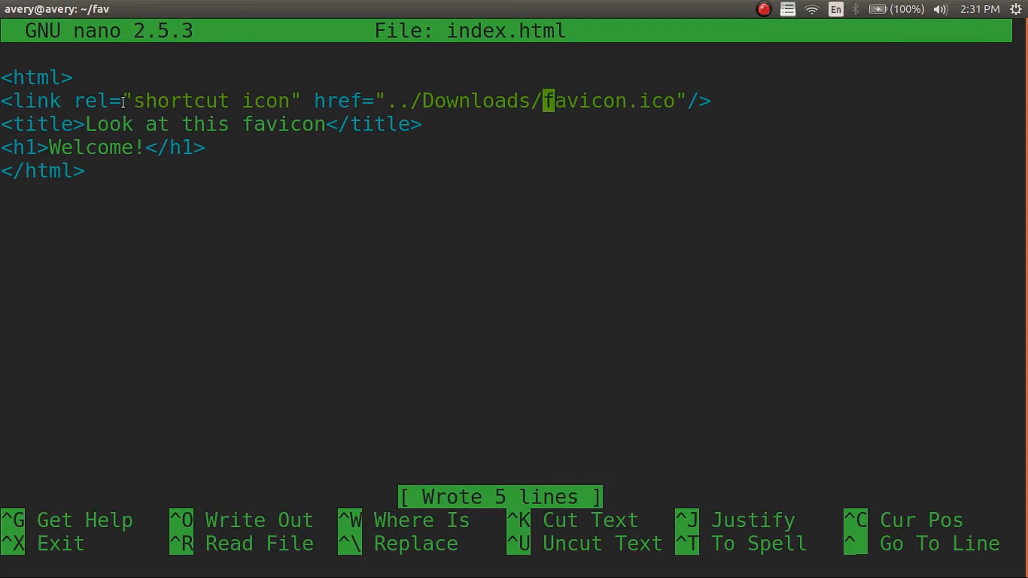
{"action": "mouse_move", "coordinate": [318, 100]}
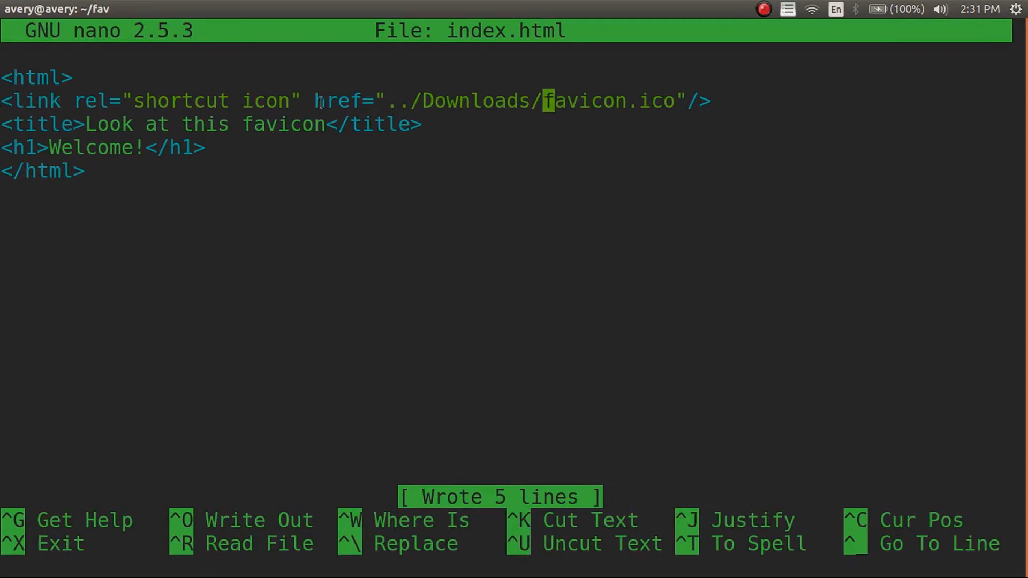
{"action": "mouse_move", "coordinate": [621, 100]}
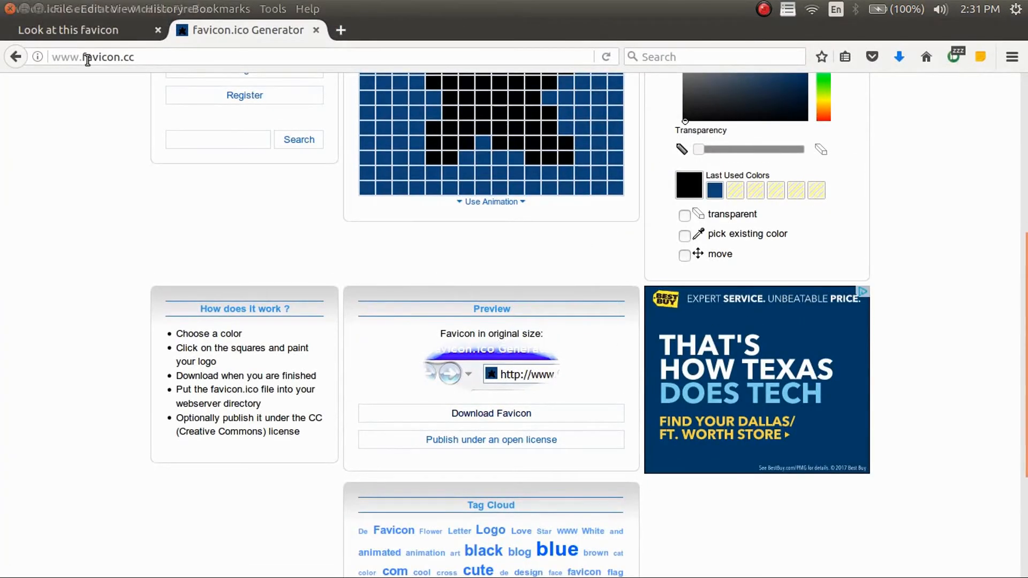
Reload the 'Look at this favicon' tab to show the new blue star favicon
{"action": "left_click", "coordinate": [68, 30]}
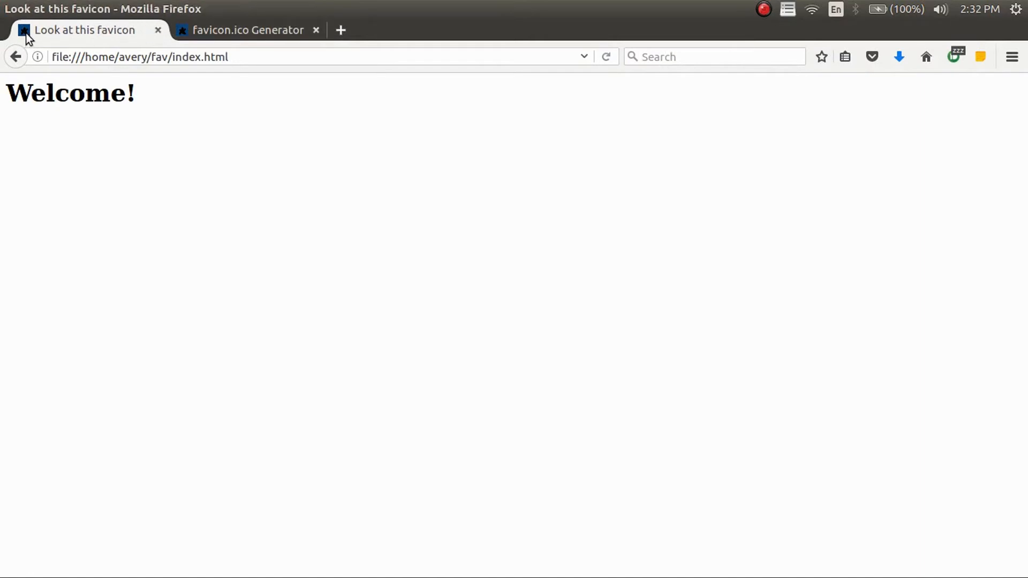
{"action": "mouse_move", "coordinate": [246, 62]}
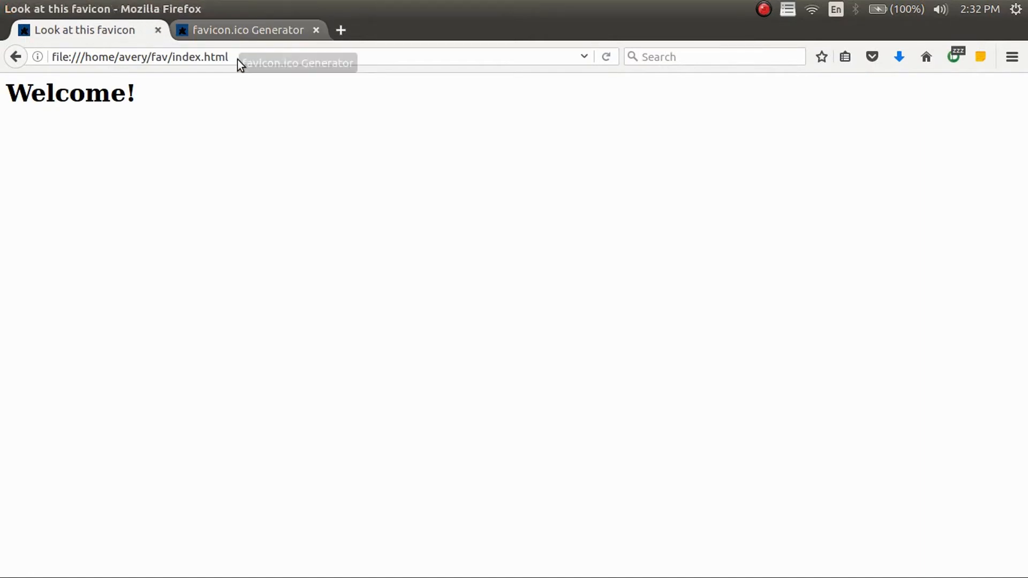
{"action": "mouse_move", "coordinate": [312, 224]}
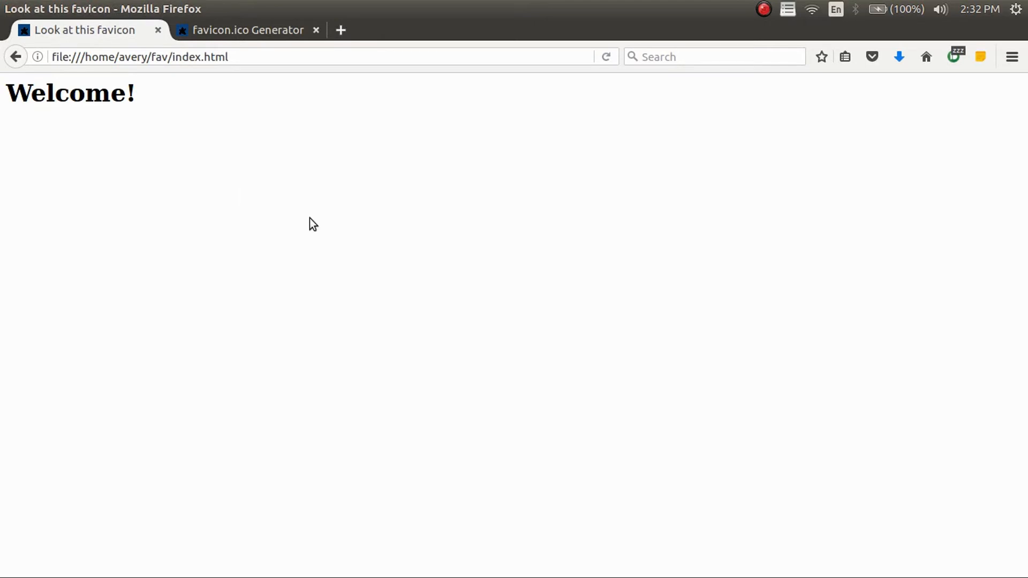